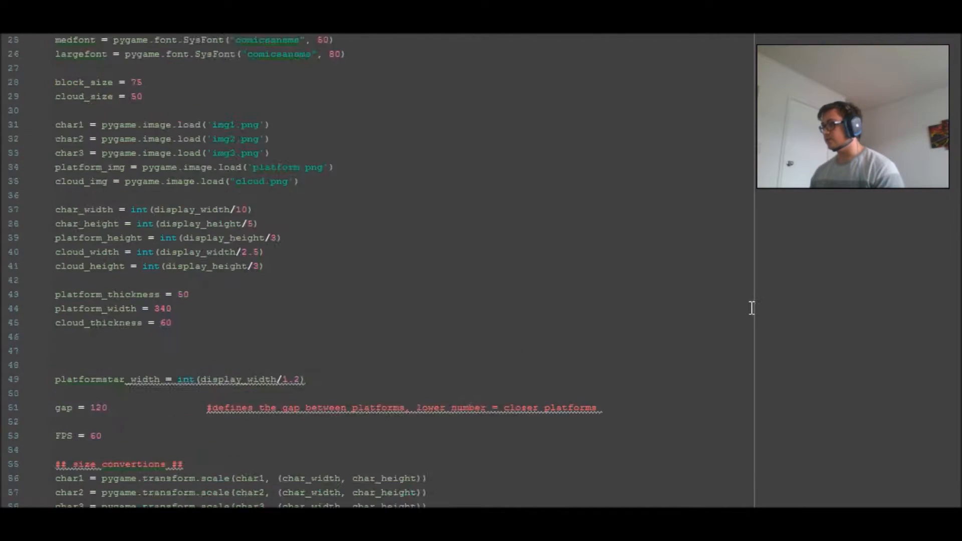
Scroll through the script, then focus the newly opened black pygame window.
scroll("down", 3)
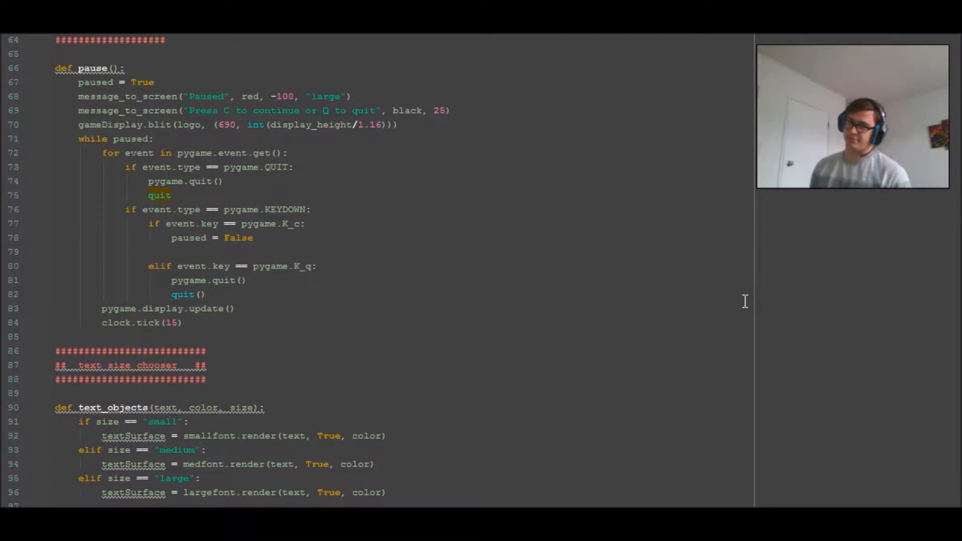
scroll("up", 3)
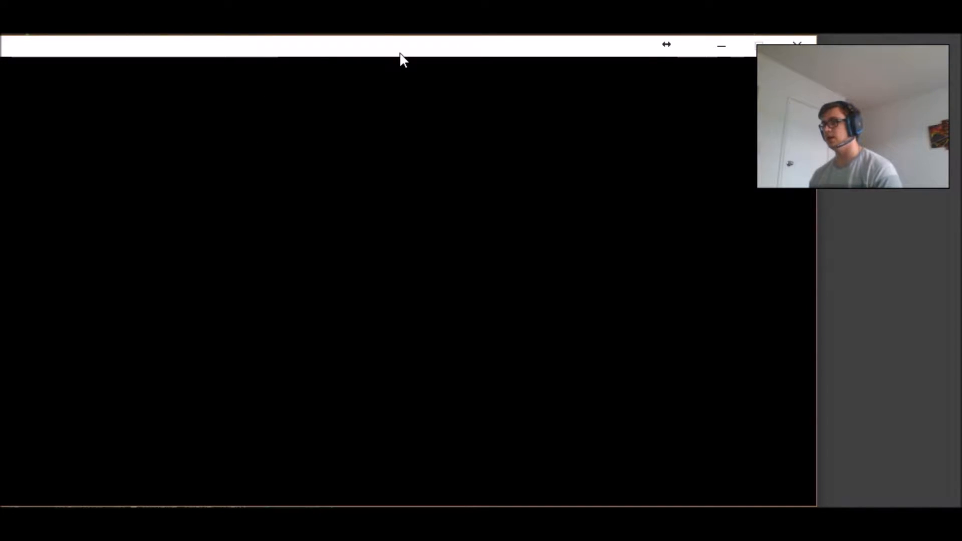
mouse_move(274, 54)
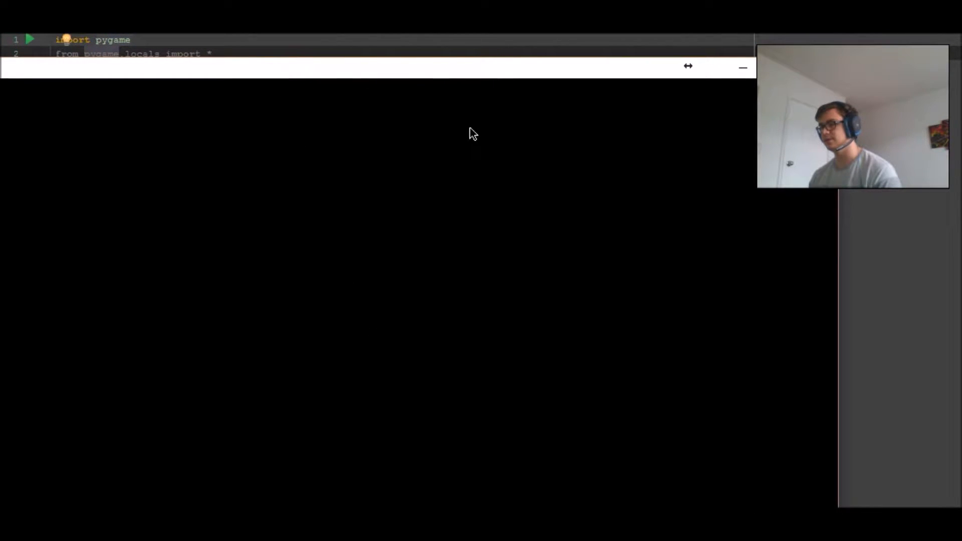
left_click(368, 68)
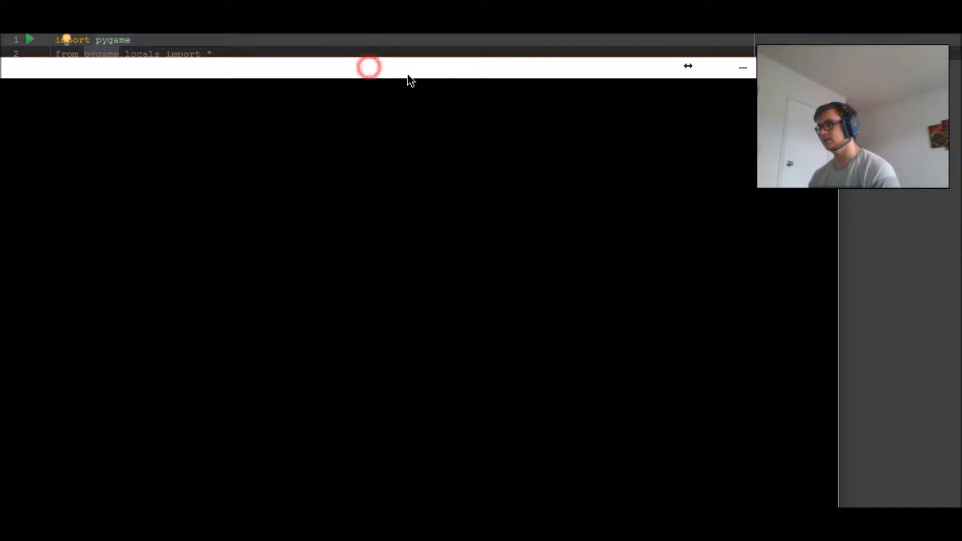
mouse_move(489, 146)
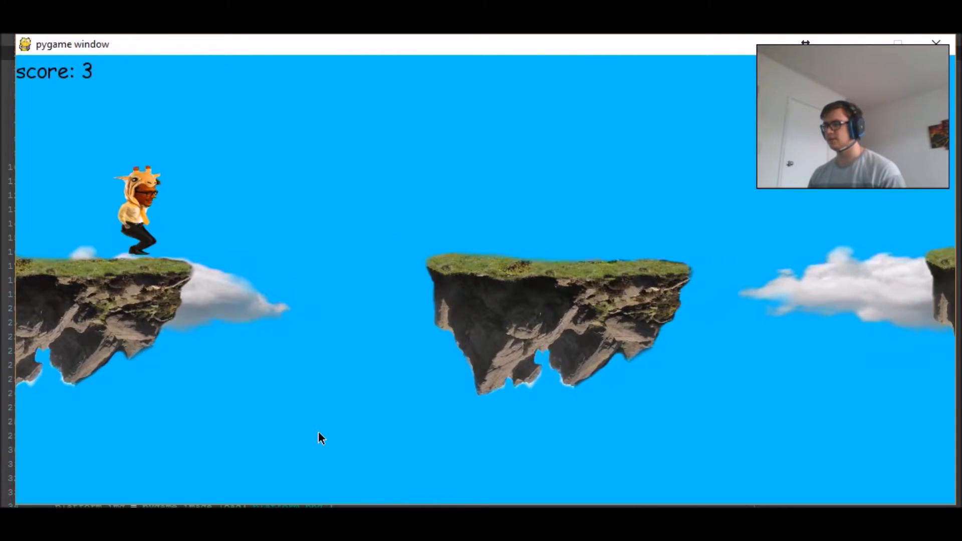
Press space to end the platformer run after reaching a score of 3.
key("space")
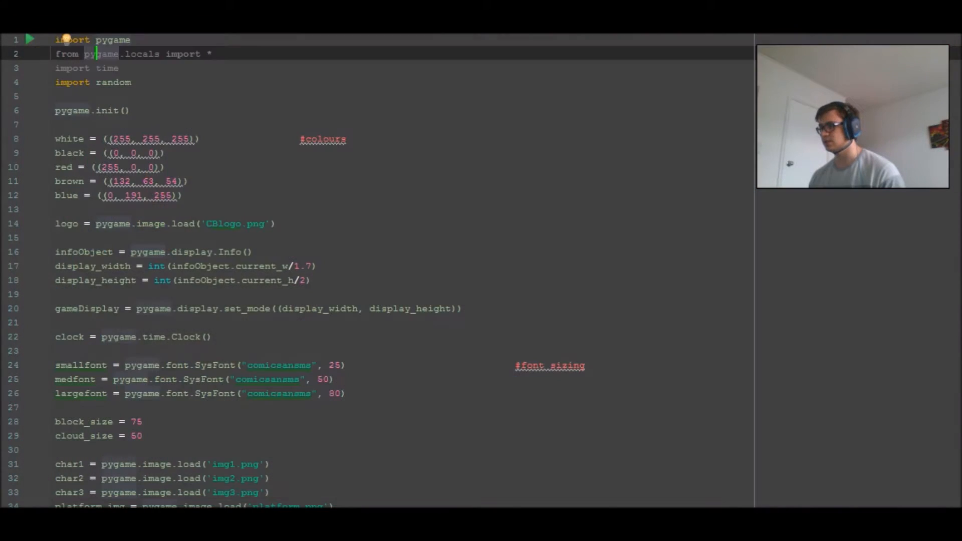
scroll("down", 3)
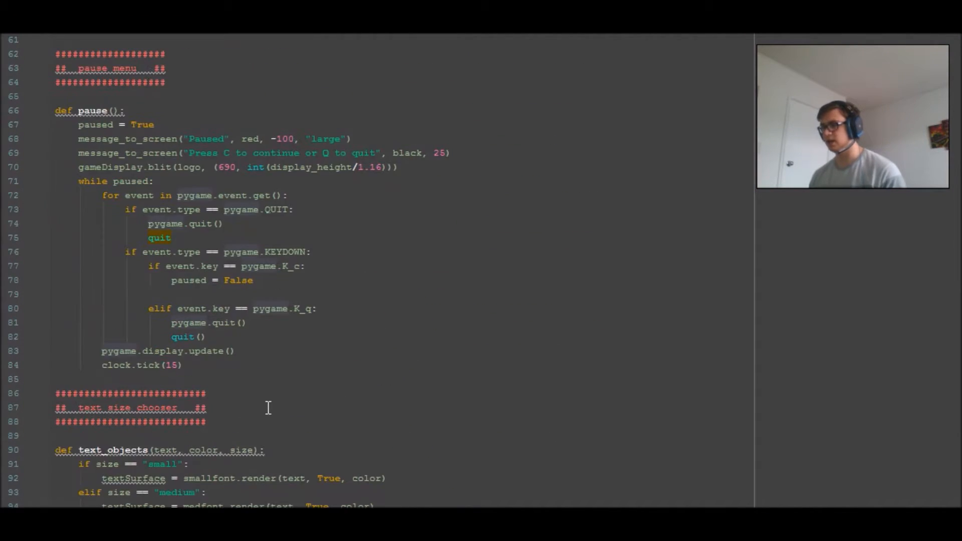
scroll("down", 3)
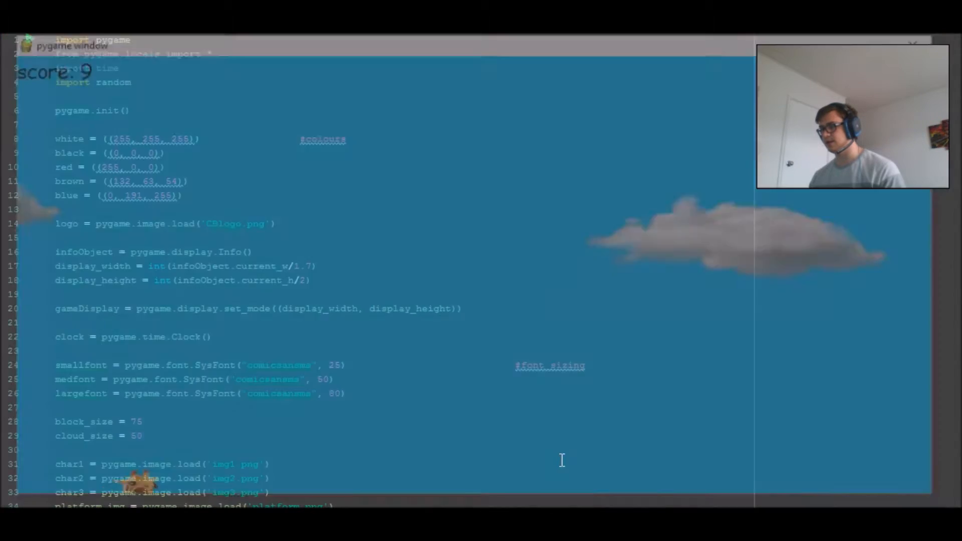
scroll("down", 3)
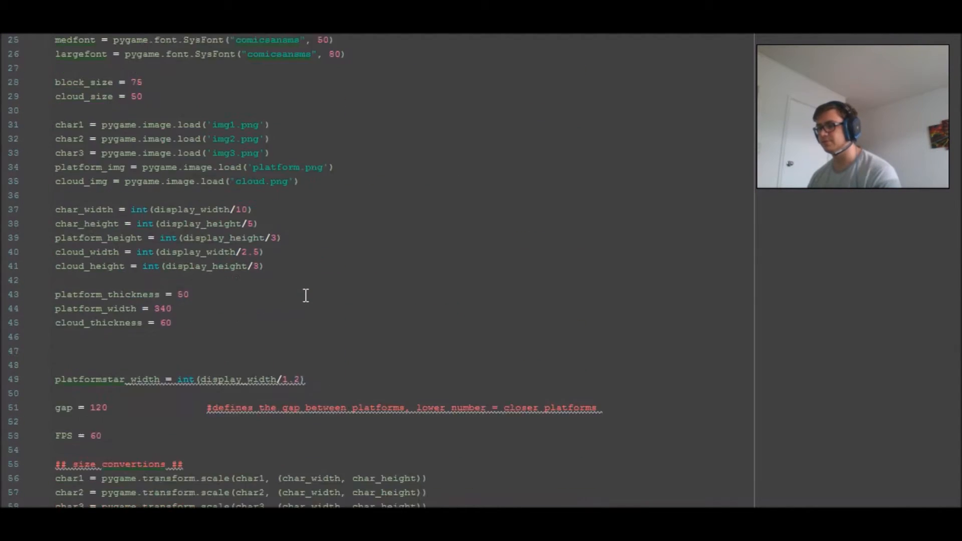
scroll("down", 3)
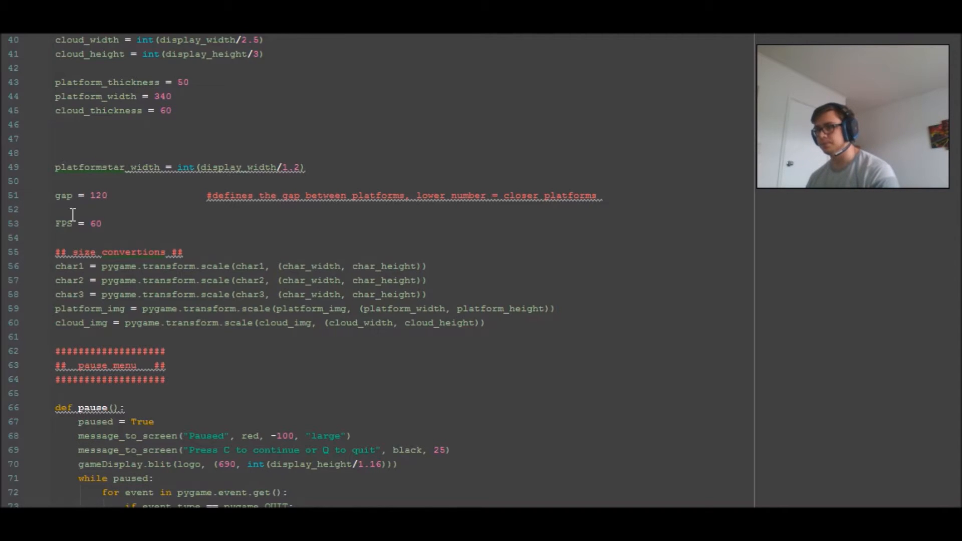
scroll("down", 3)
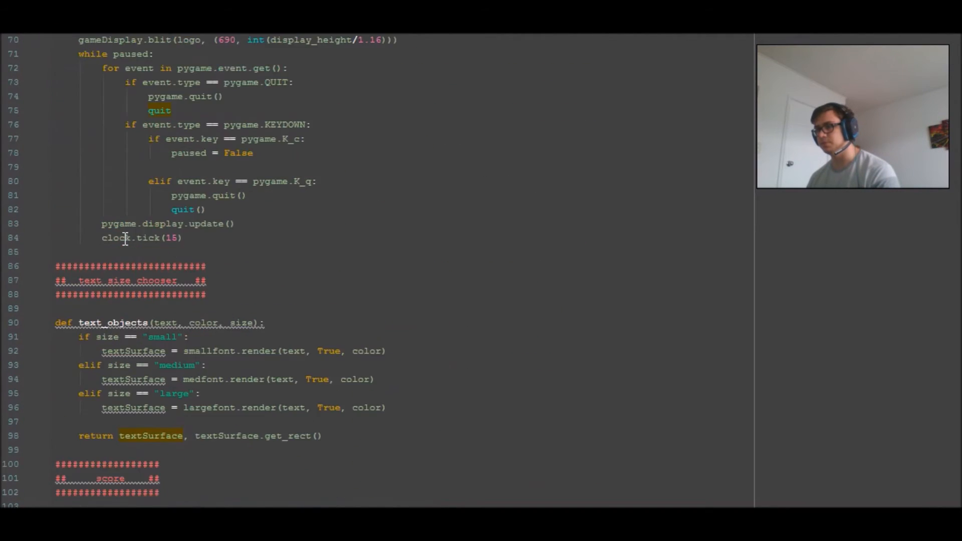
scroll("down", 3)
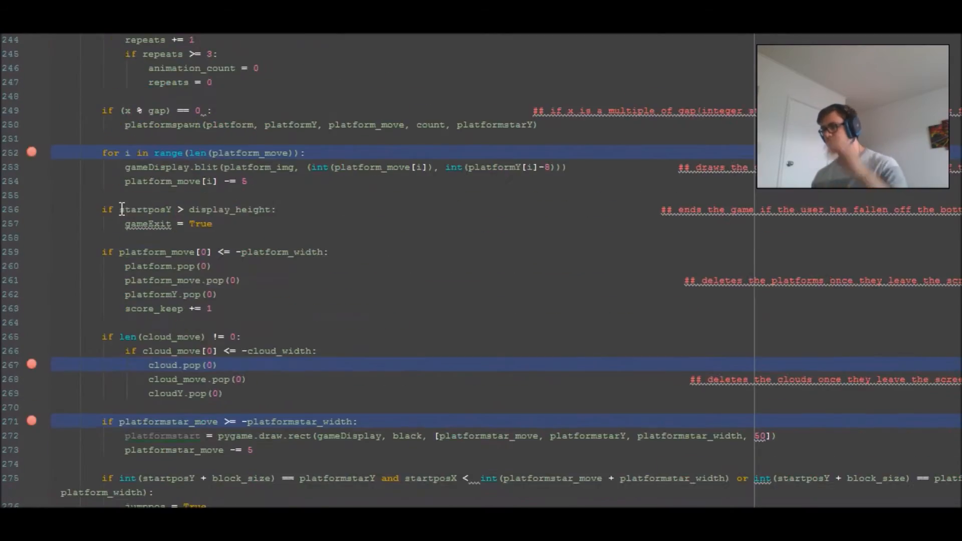
scroll("down", 3)
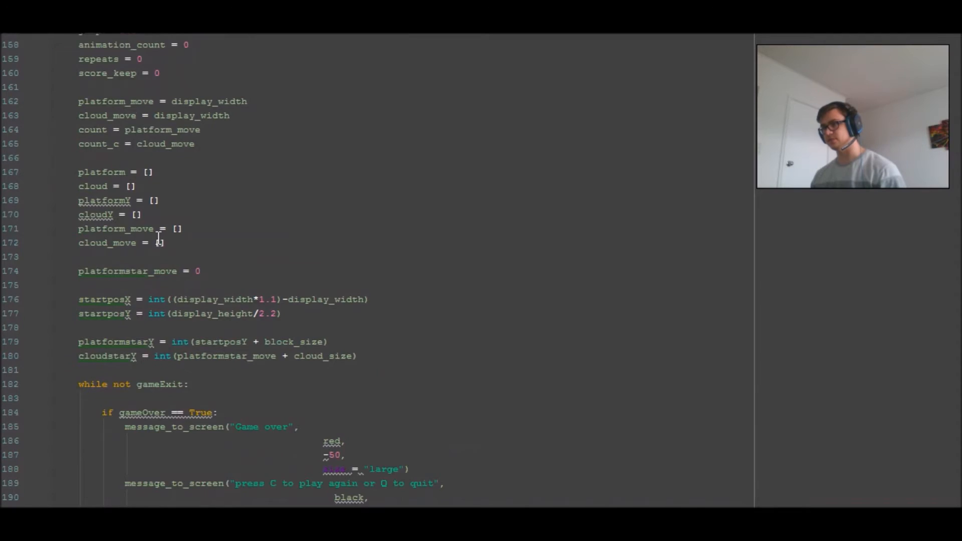
scroll("up", 3)
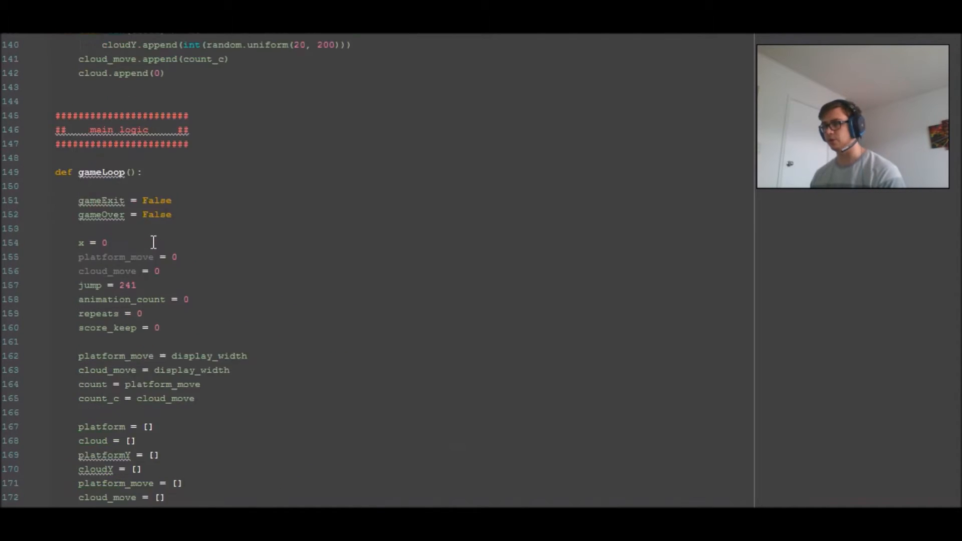
scroll("down", 3)
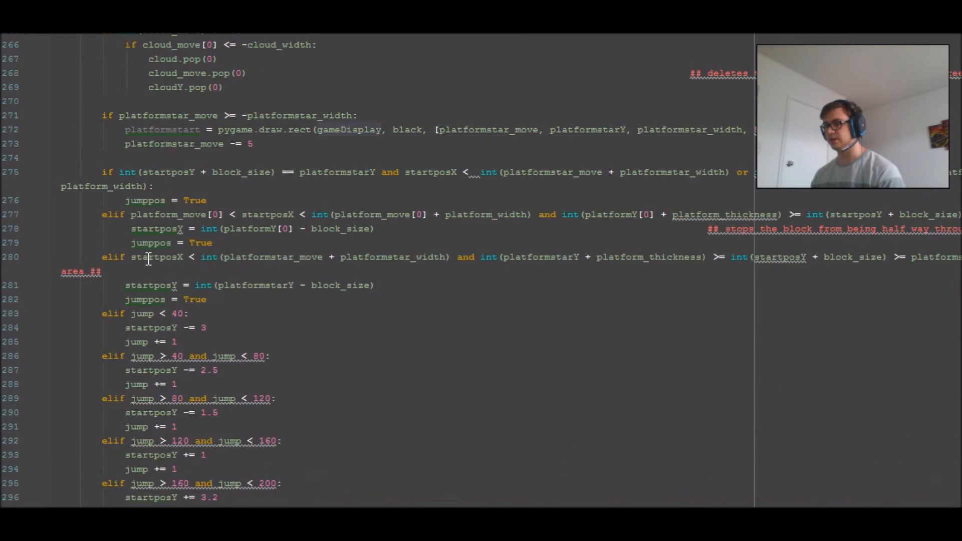
scroll("down", 3)
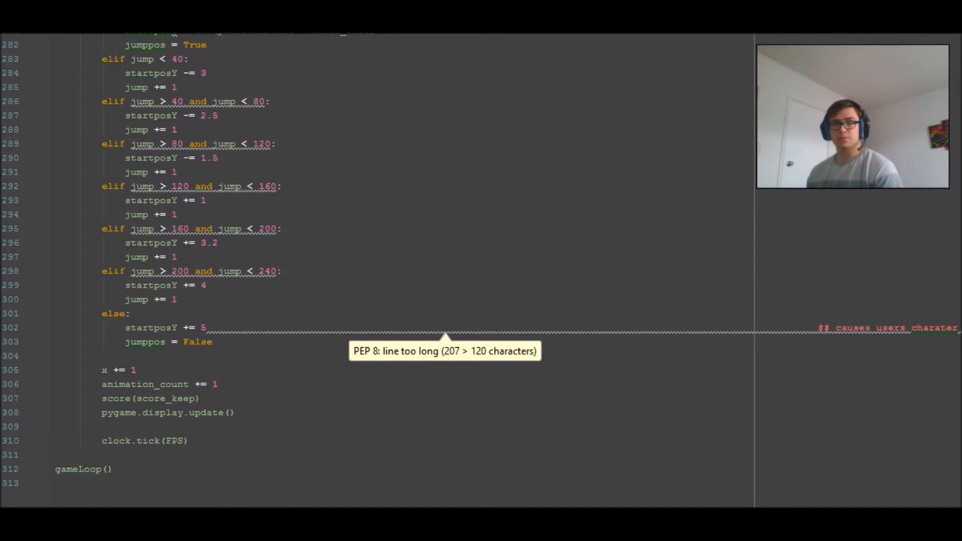
mouse_move(606, 188)
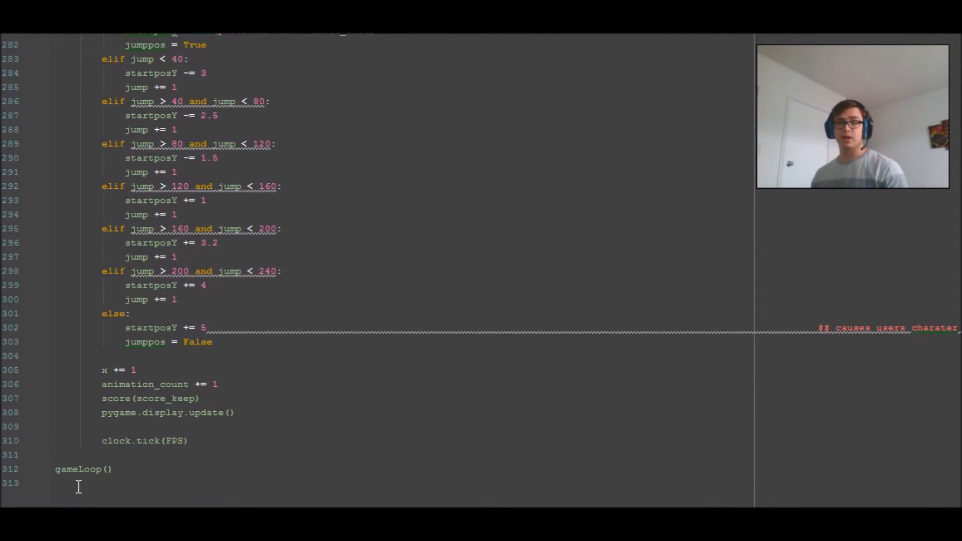
left_click(58, 483)
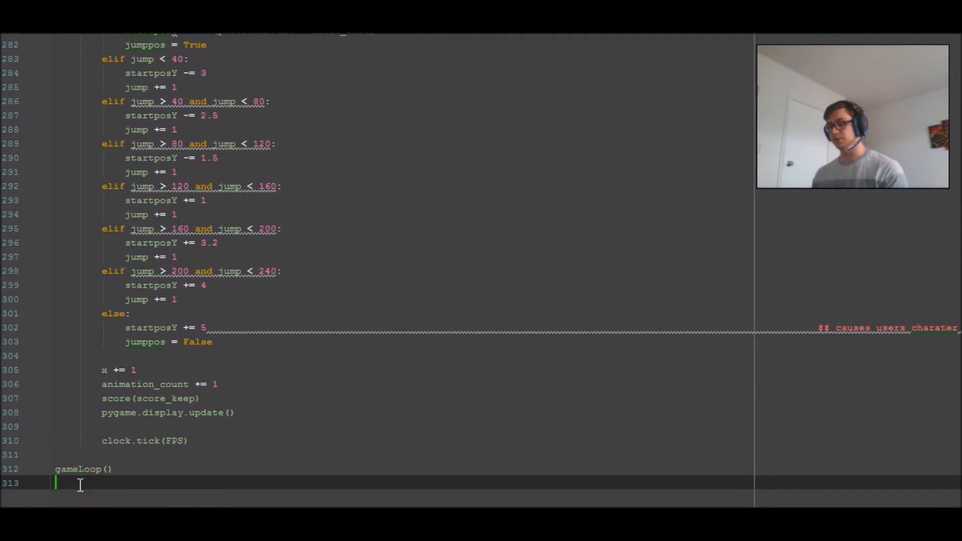